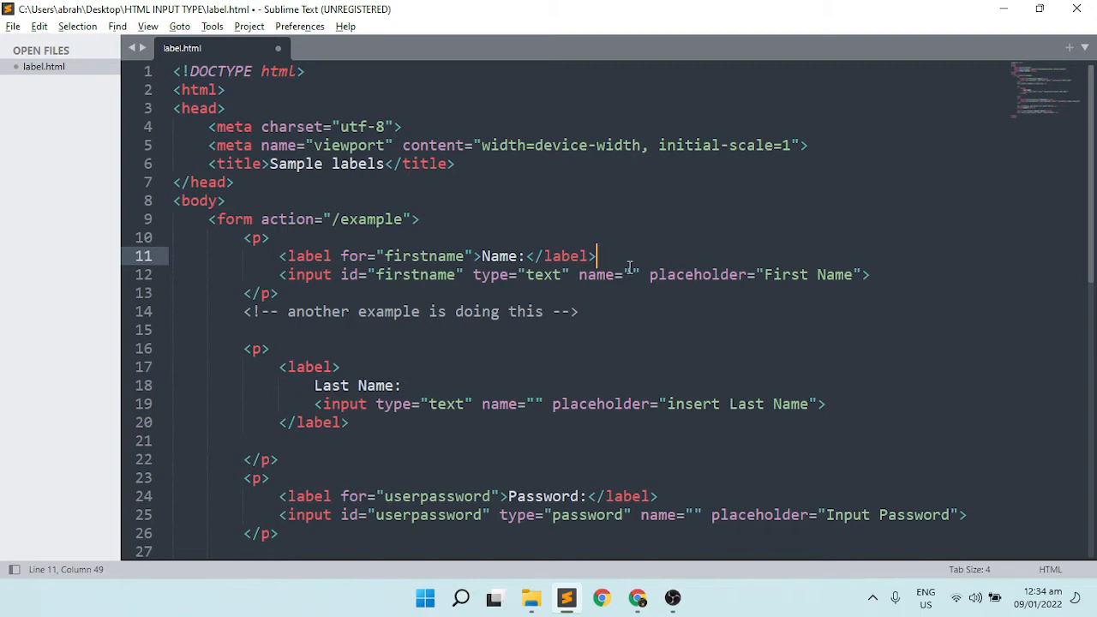
# - Fill the empty name attributes with firstname and lastname and begin the password input's name
pyautogui.click(631, 275)
pyautogui.write('firstn')
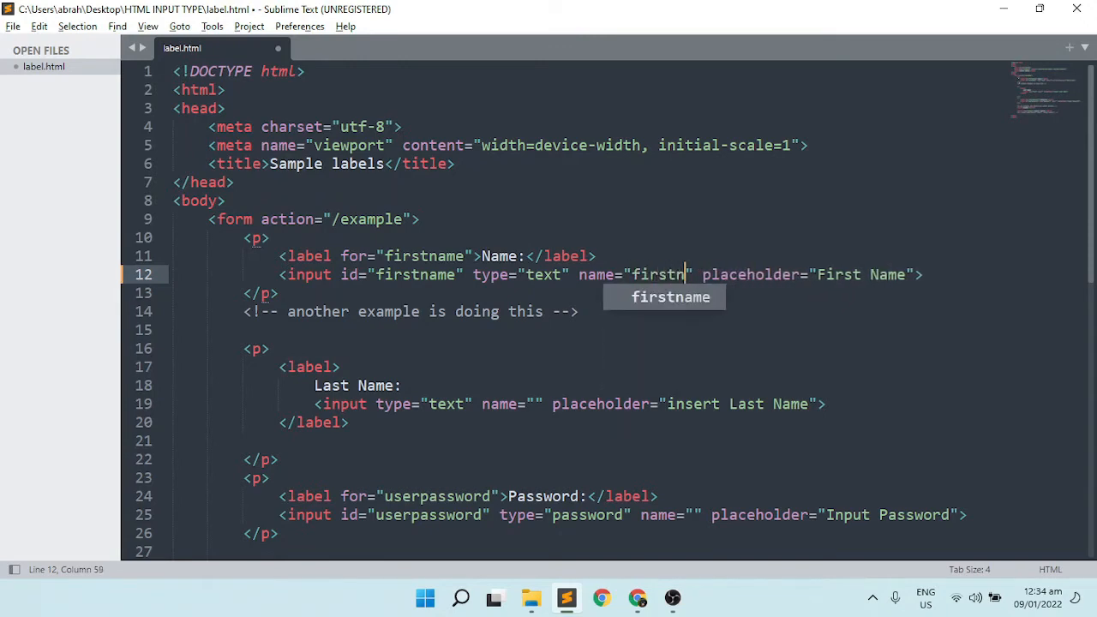
pyautogui.write('ame')
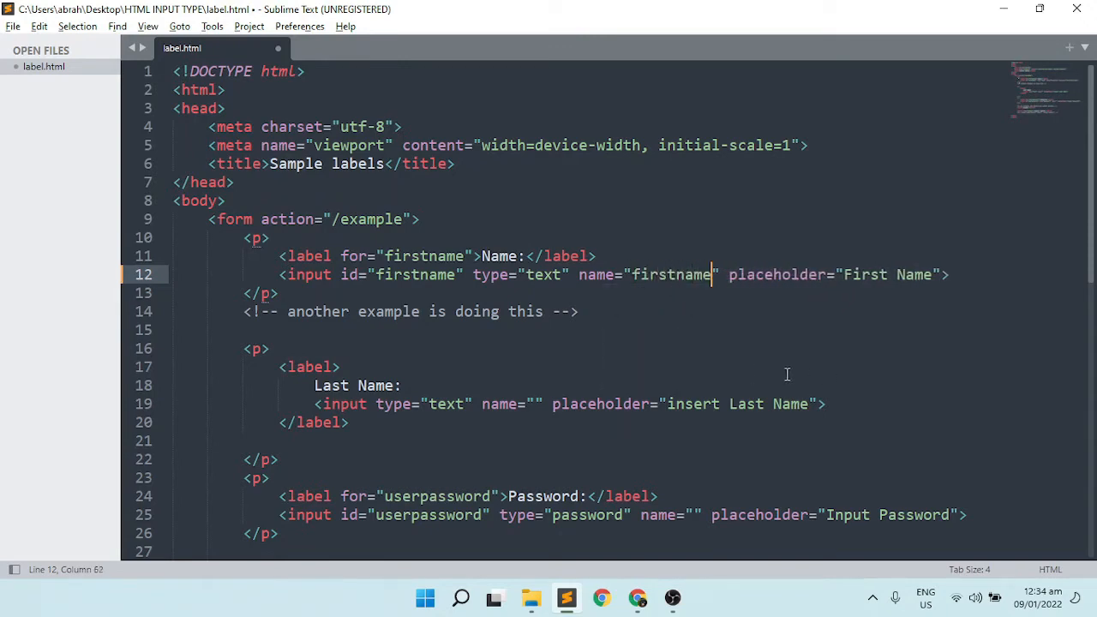
pyautogui.moveTo(532, 405)
pyautogui.write('last')
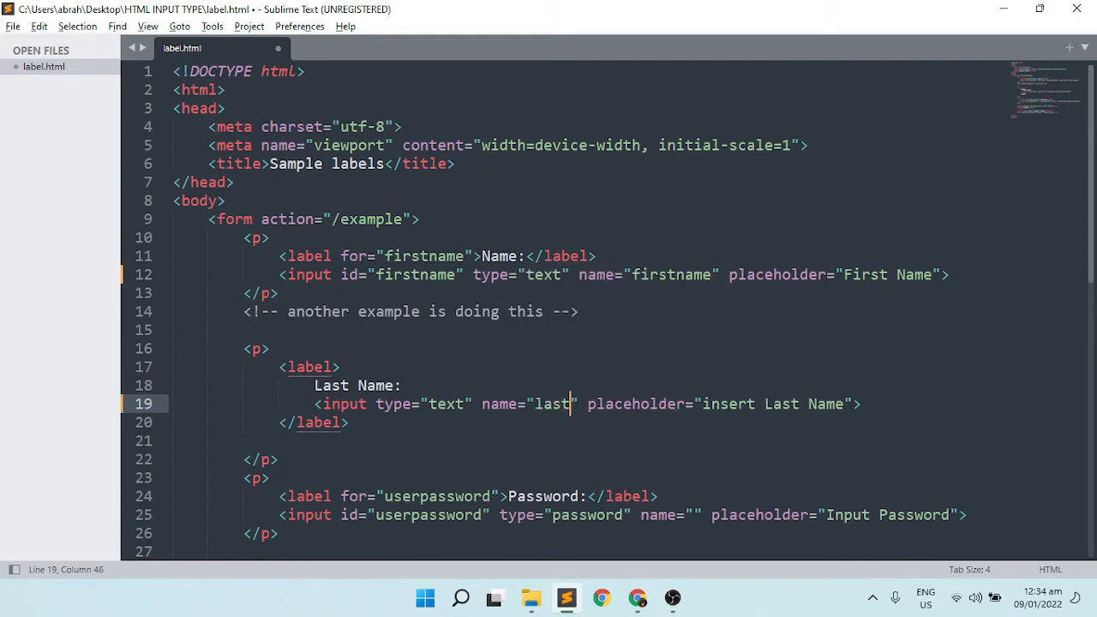
pyautogui.write('name')
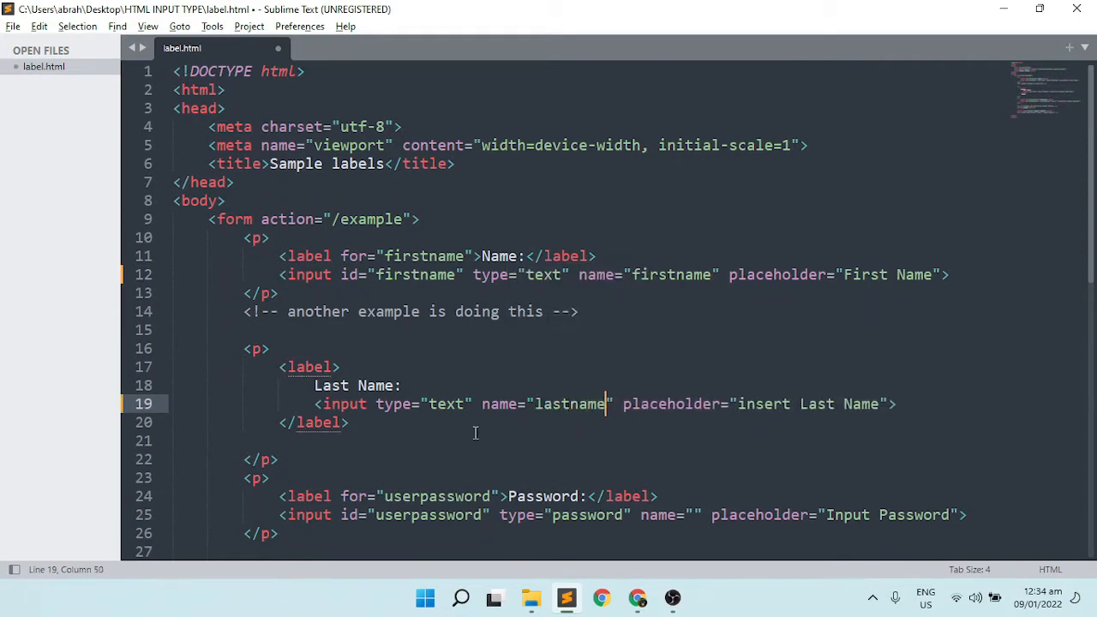
pyautogui.scroll(-3)
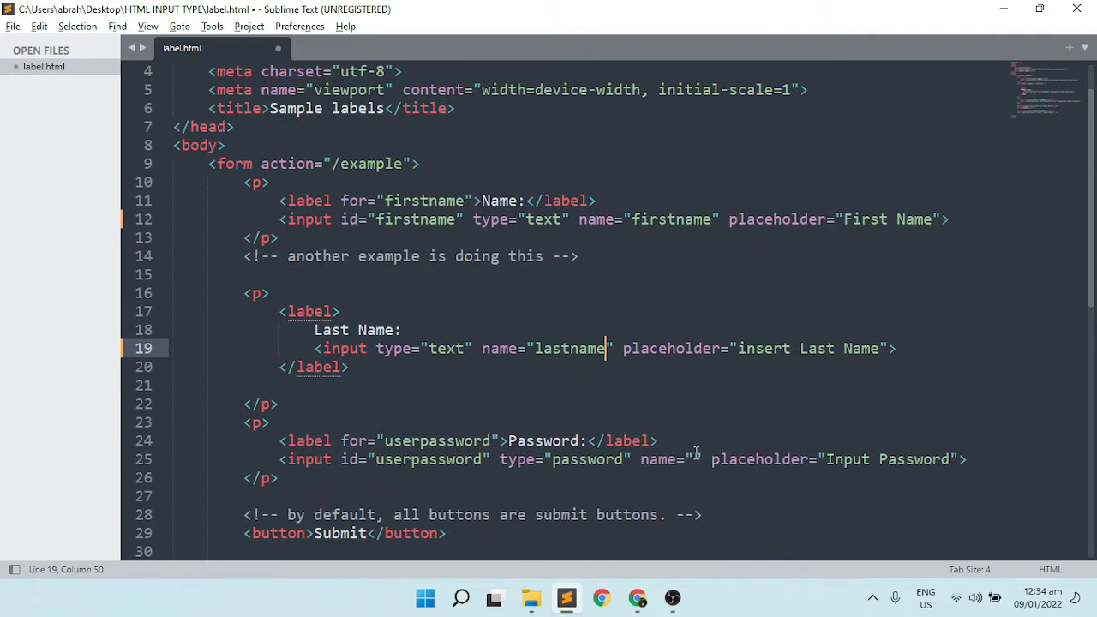
pyautogui.write('password')
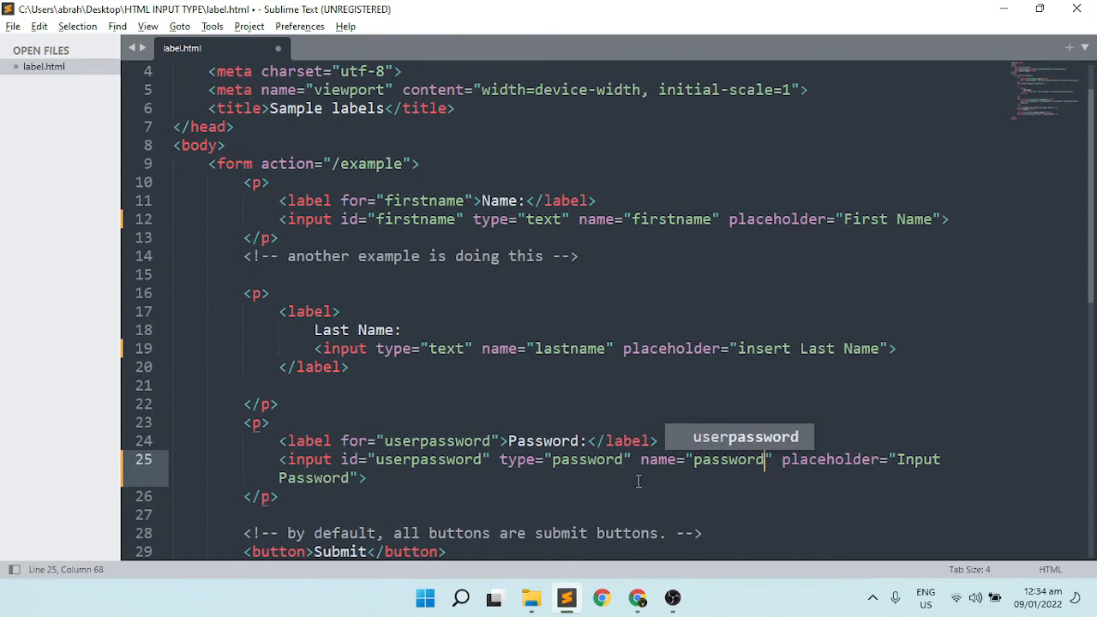
# - Point out the lastname and firstname values and save label.html with all three names set
pyautogui.doubleClick(730, 460)
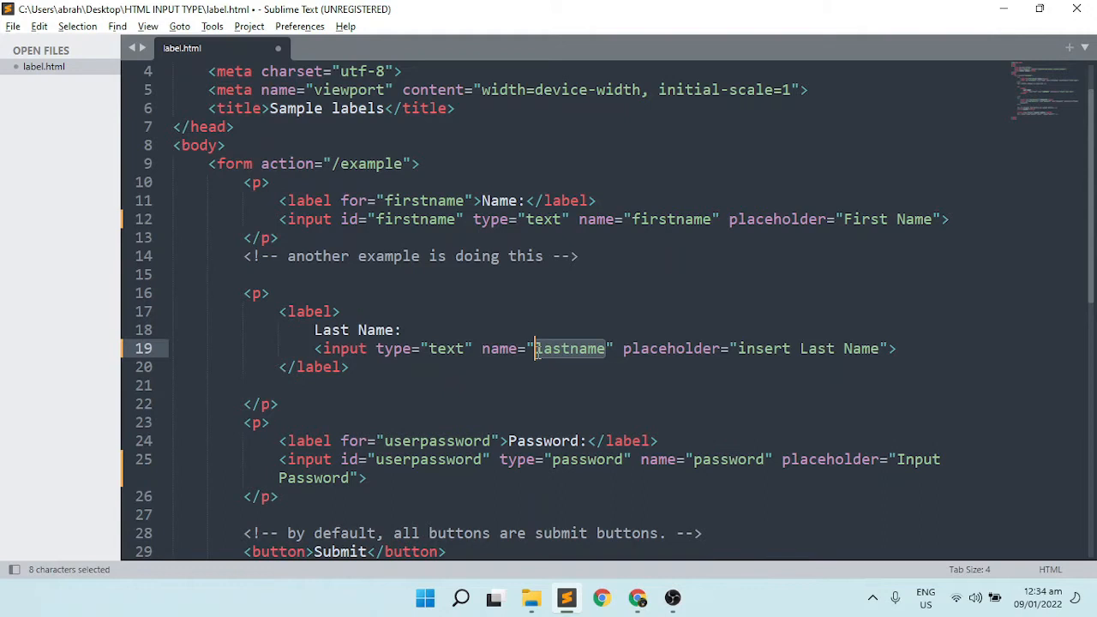
pyautogui.doubleClick(672, 219)
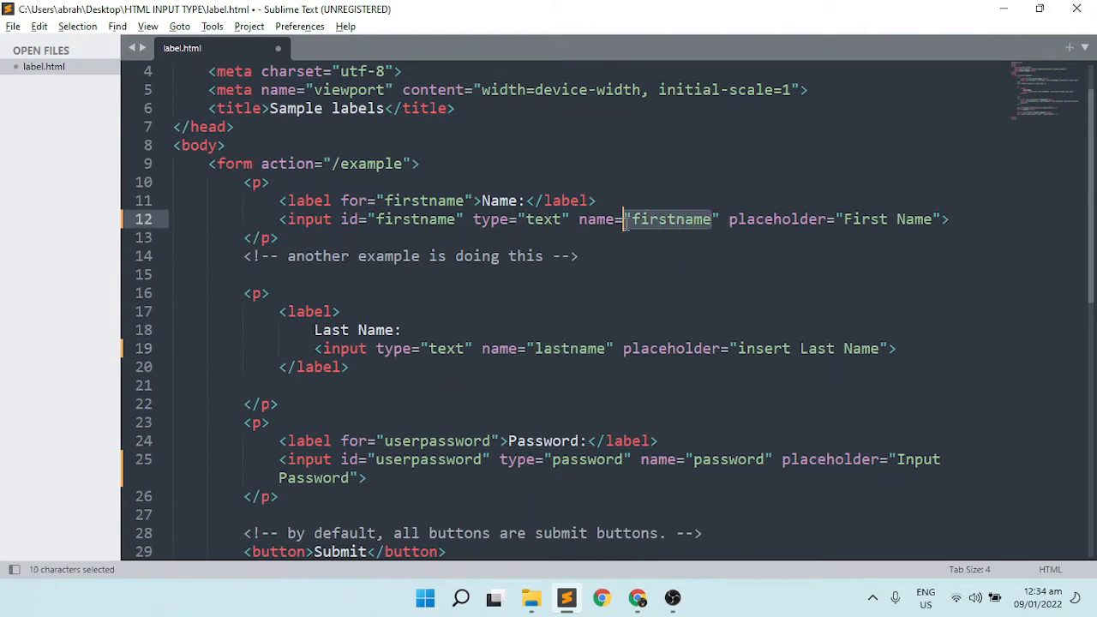
pyautogui.click(578, 255)
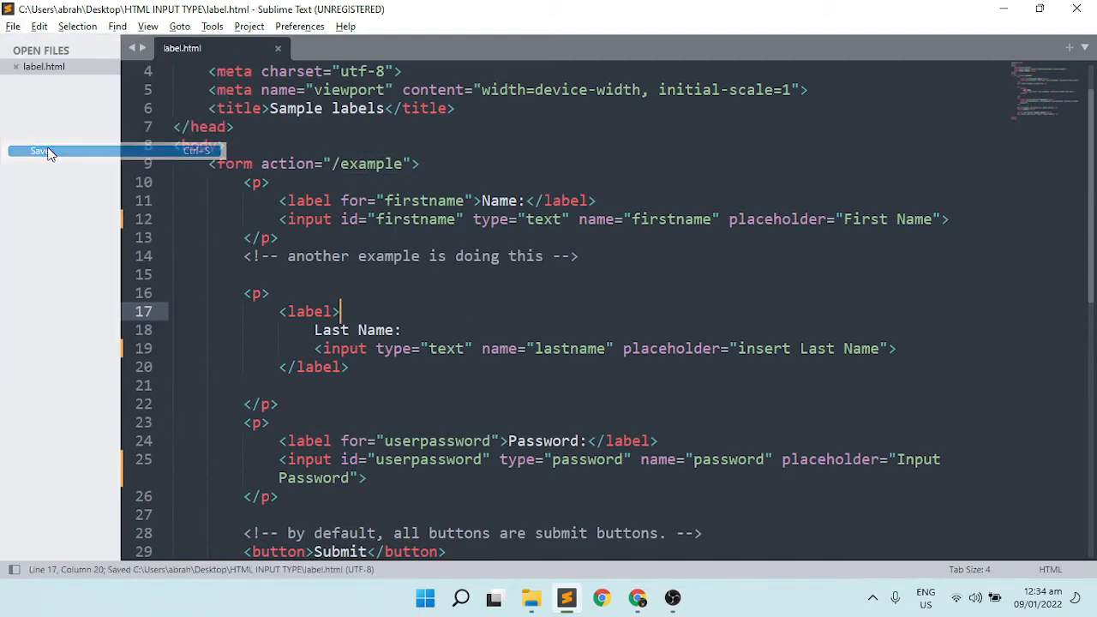
# - Enter Sample First Name and Sample Last Name in the form fields and move on to the password
pyautogui.click(602, 599)
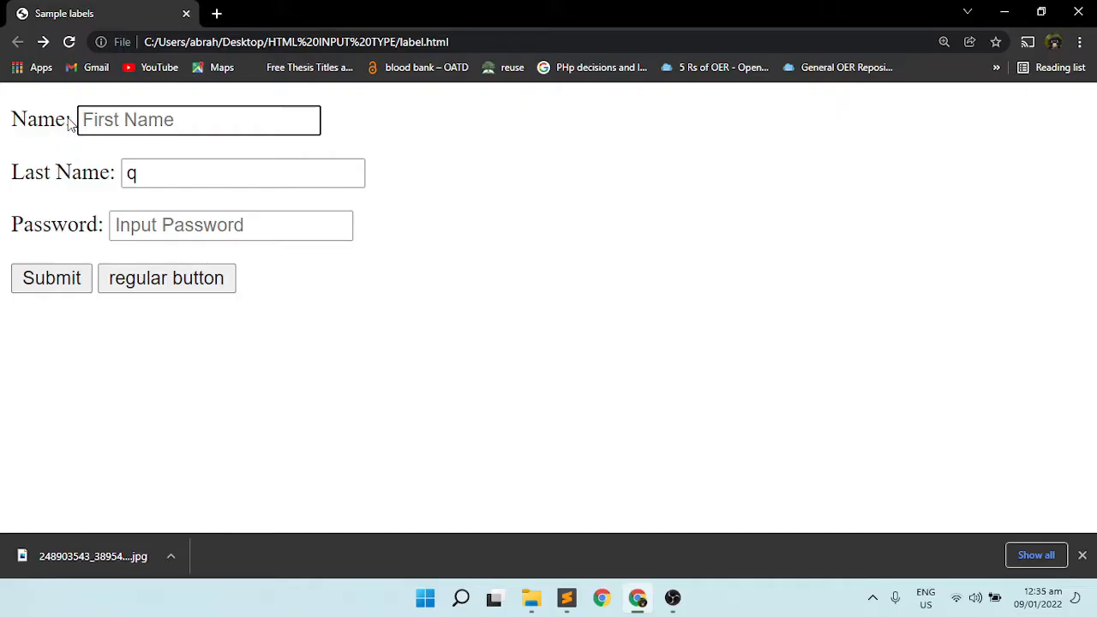
pyautogui.write('Sample First')
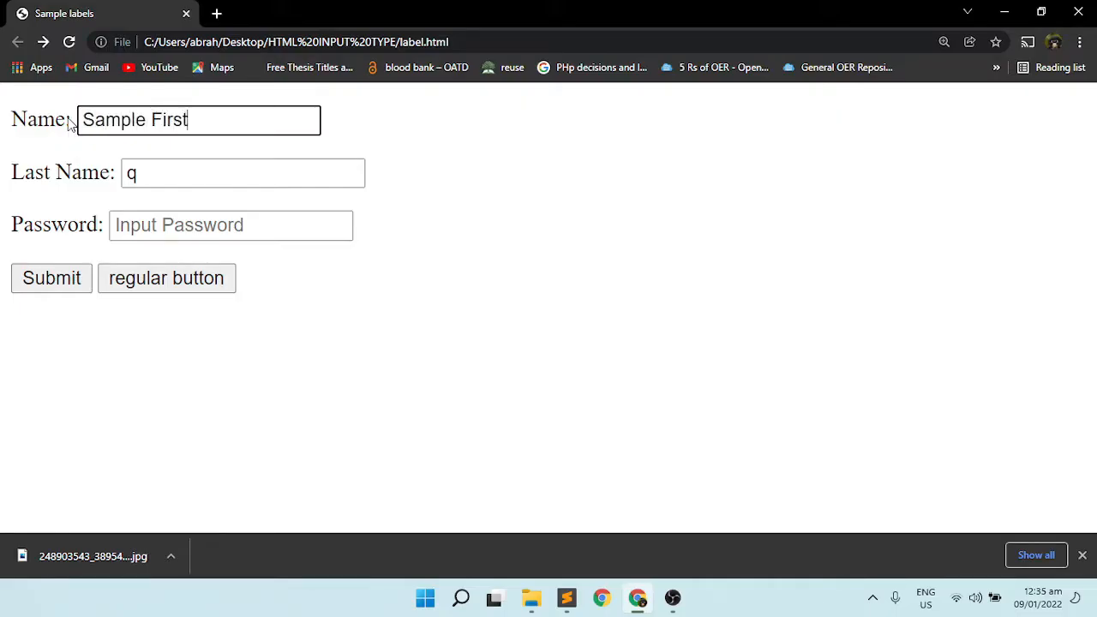
pyautogui.write('Name')
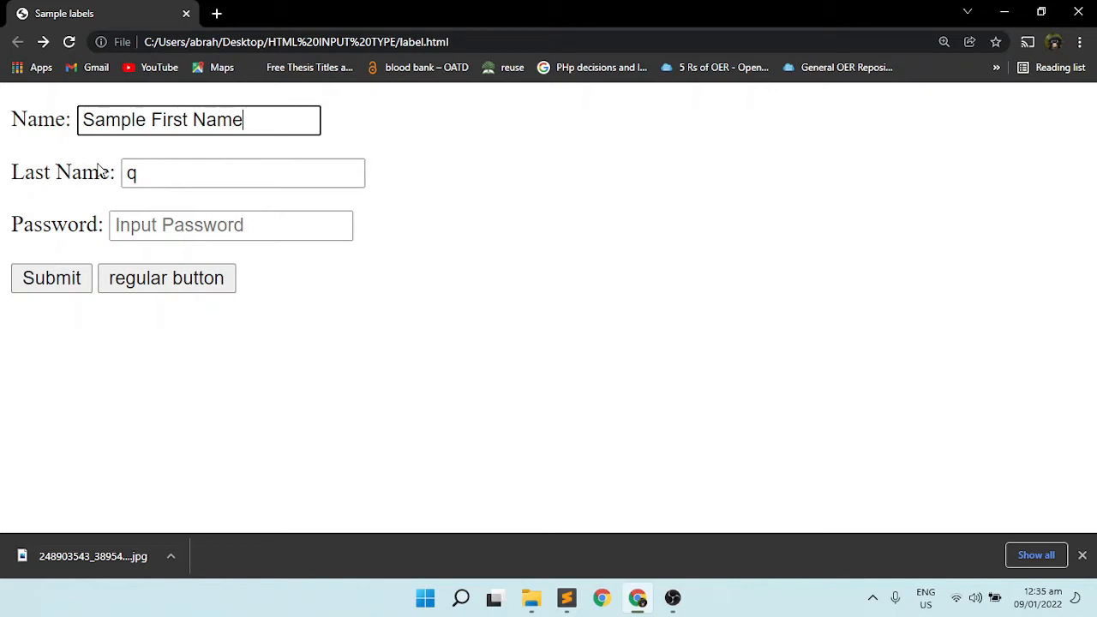
pyautogui.write('Sample')
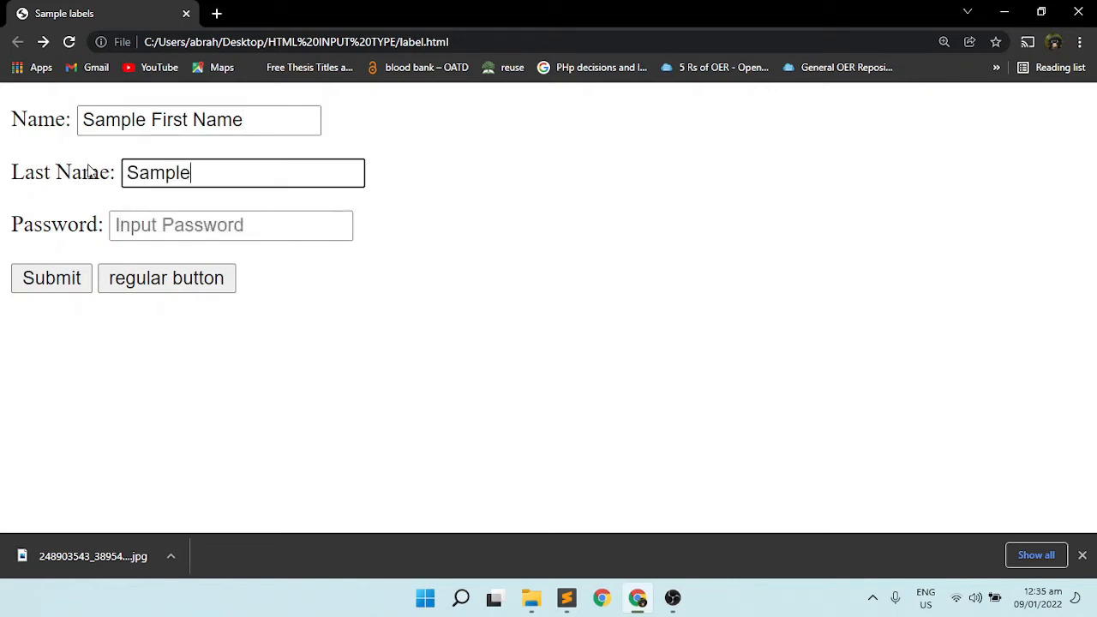
pyautogui.write('Last Name')
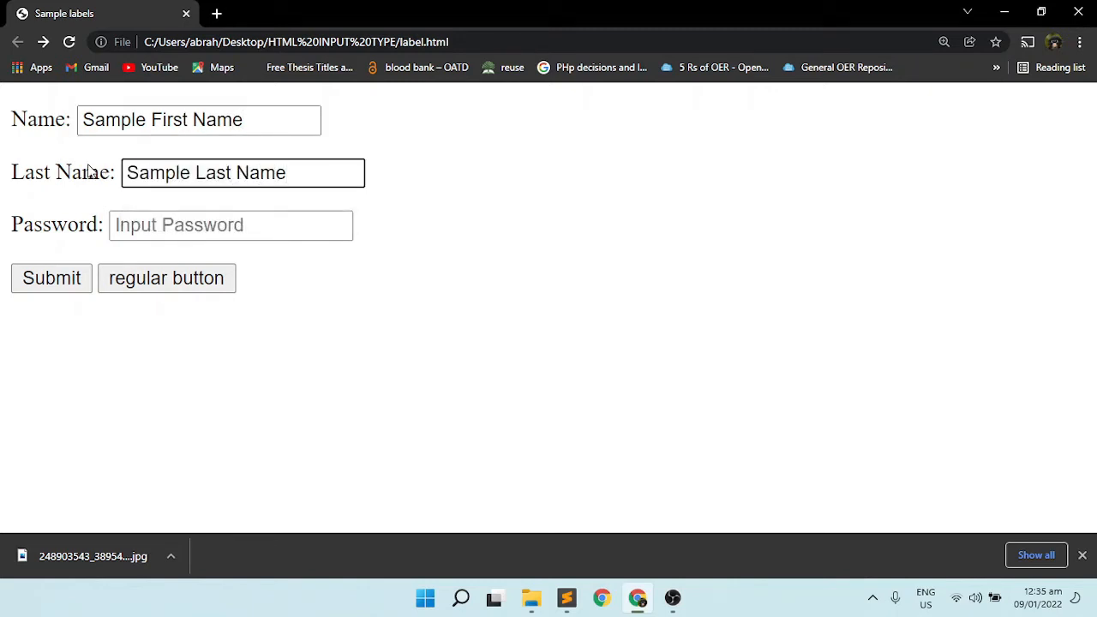
pyautogui.click(230, 225)
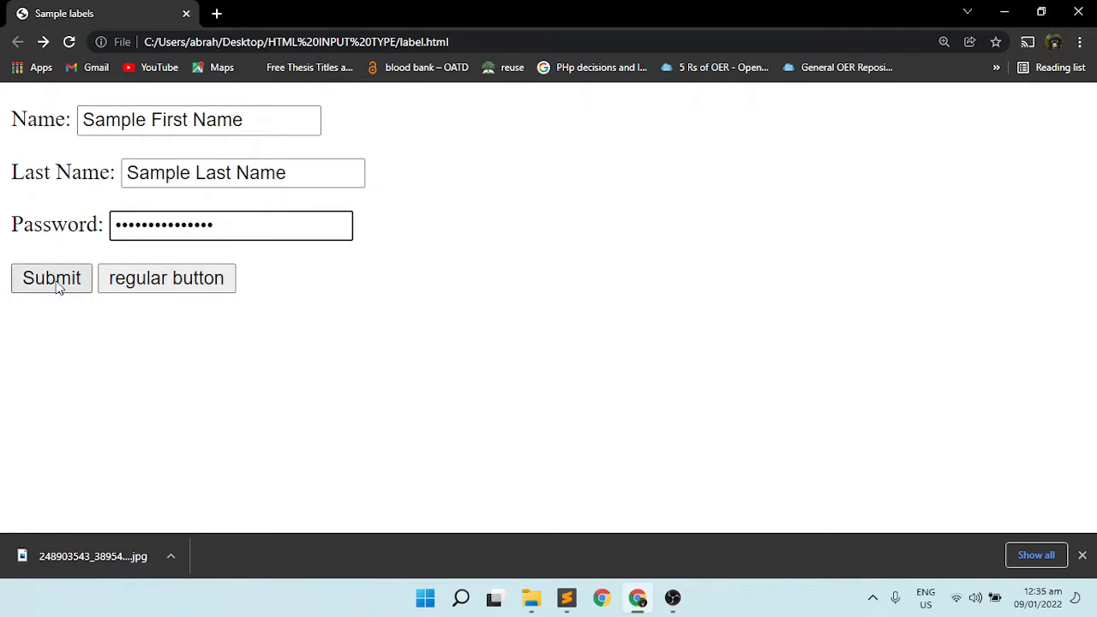
# - Submit the form and select the resulting address carrying firstname, lastname and password values for copying
pyautogui.click(52, 277)
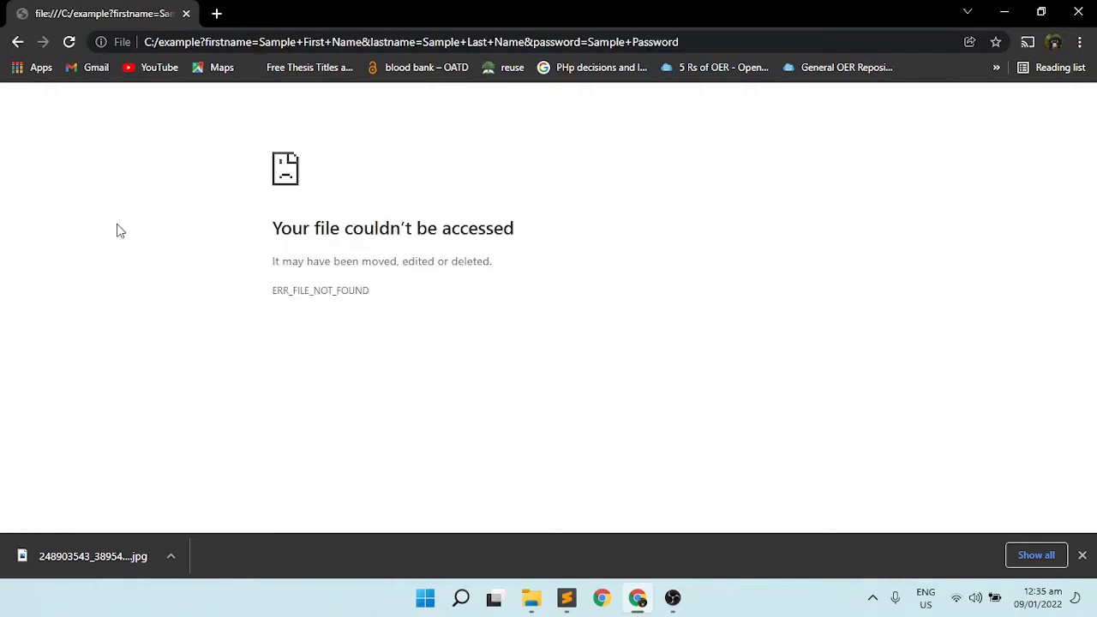
pyautogui.click(515, 41)
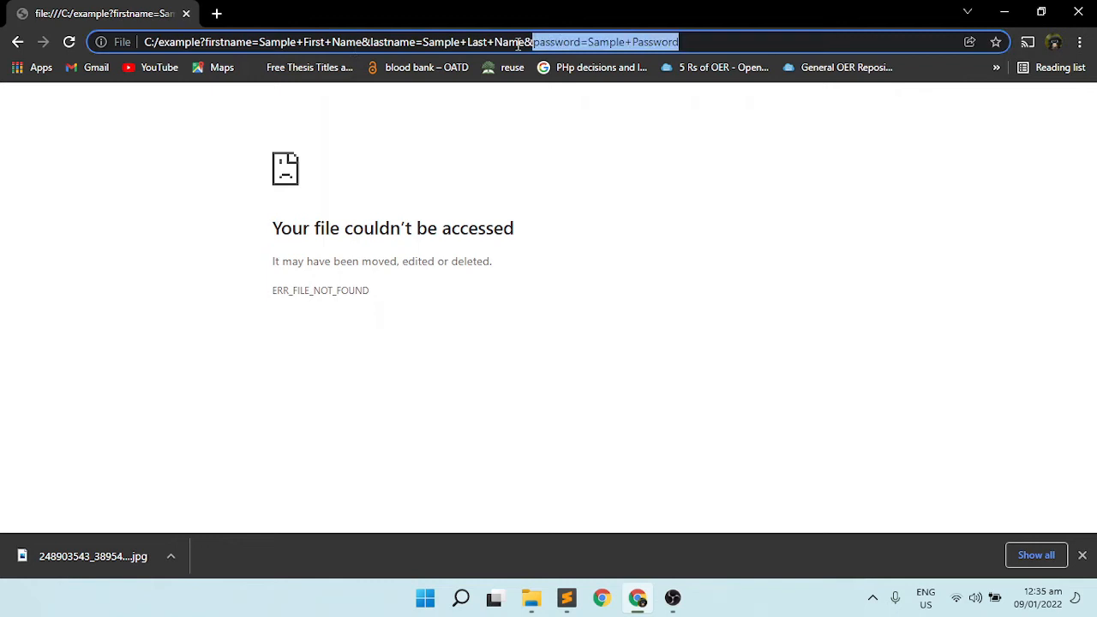
pyautogui.click(385, 41)
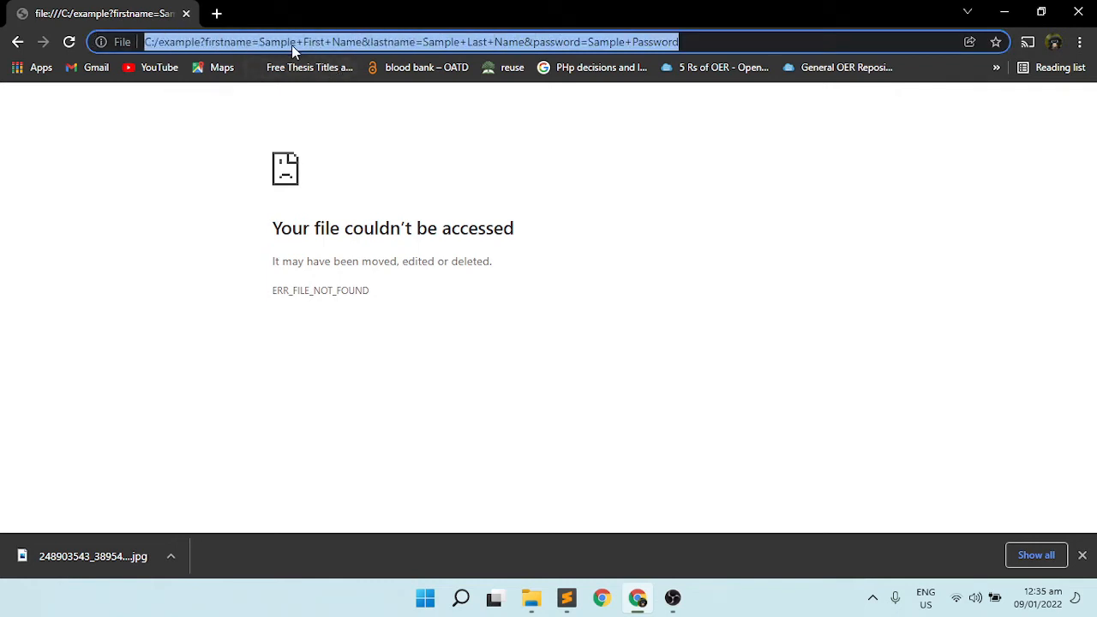
pyautogui.moveTo(566, 565)
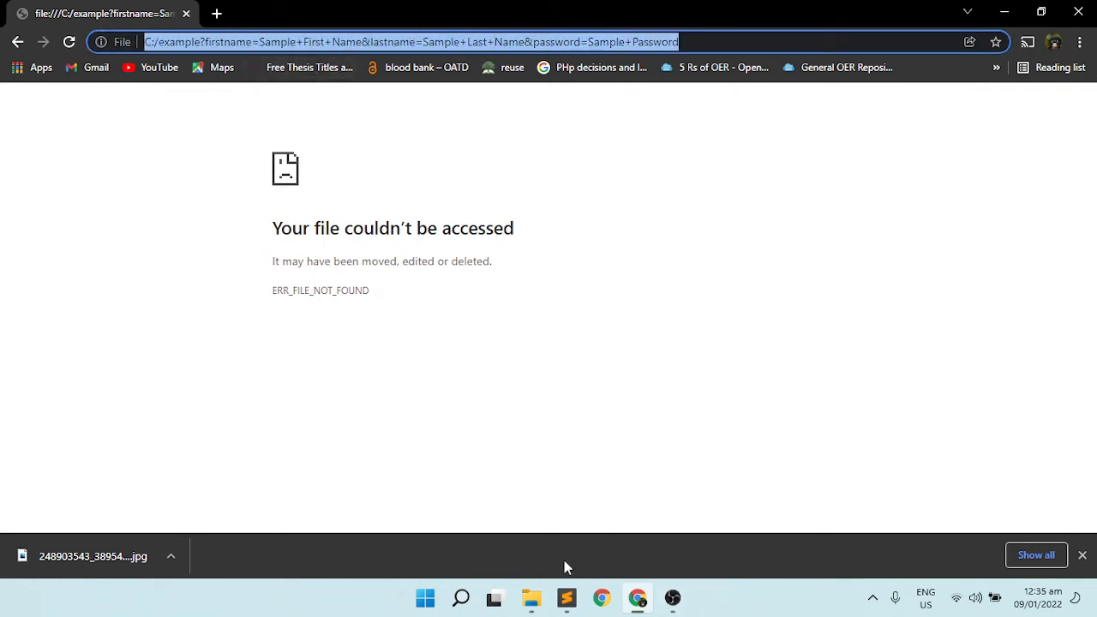
# - Paste file:///C:/example?firstname=Sample+First+Name&lastname=Sample+Last+Name&password=... on a new line after the <form> tag
pyautogui.click(566, 599)
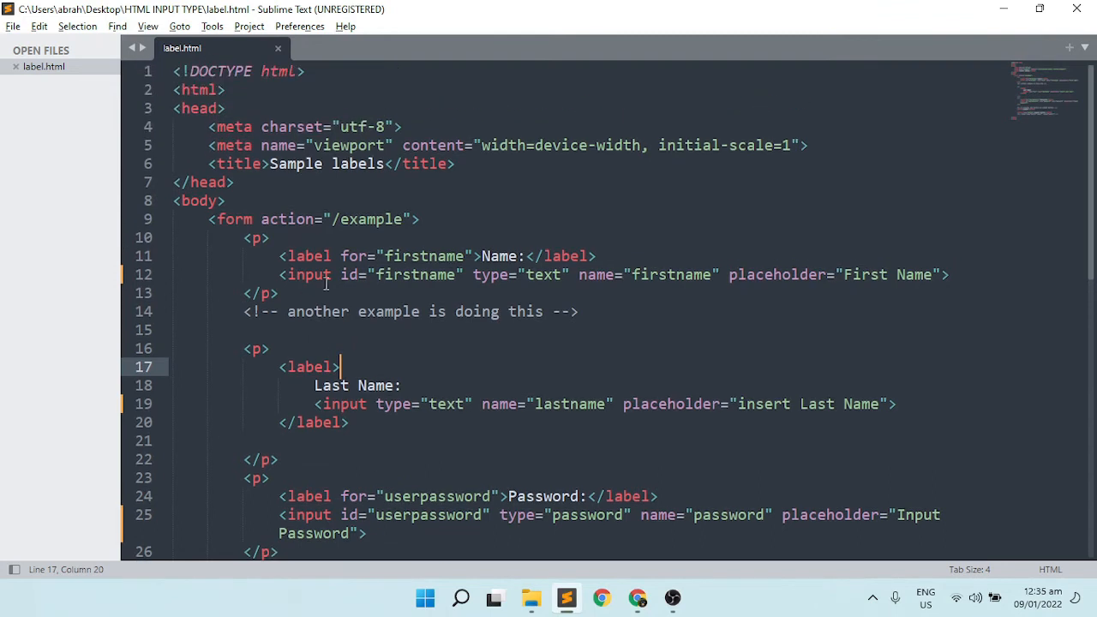
pyautogui.click(420, 219)
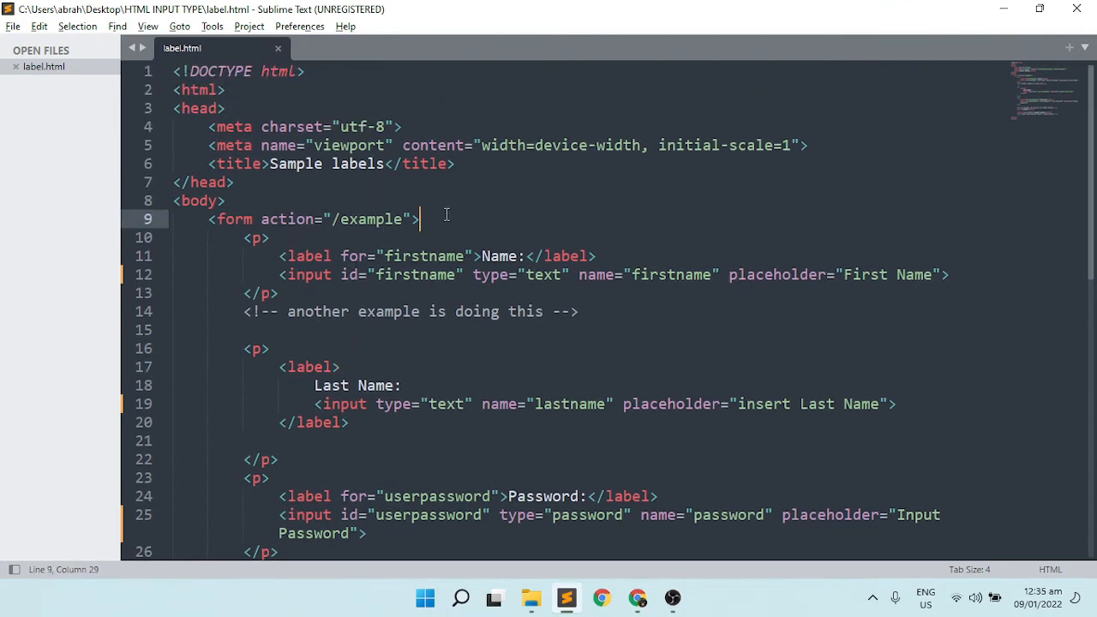
pyautogui.press('enter')
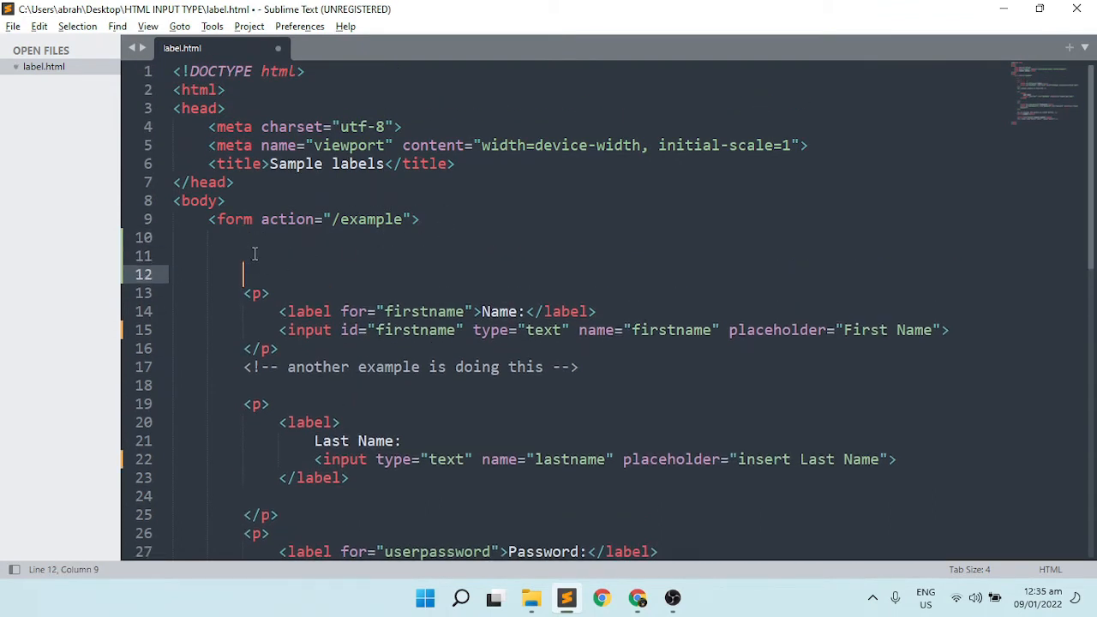
pyautogui.write('file:///C:/example?firstname=Sample+First+Name&lastname=Sample+Last+Name&password=Sample+Password')
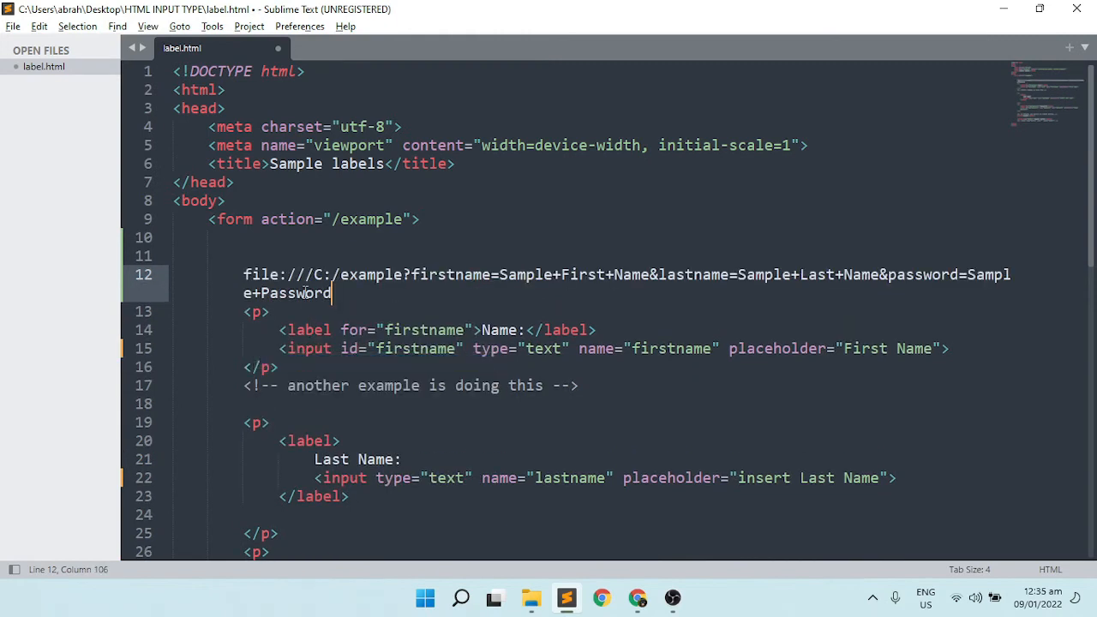
pyautogui.moveTo(374, 295)
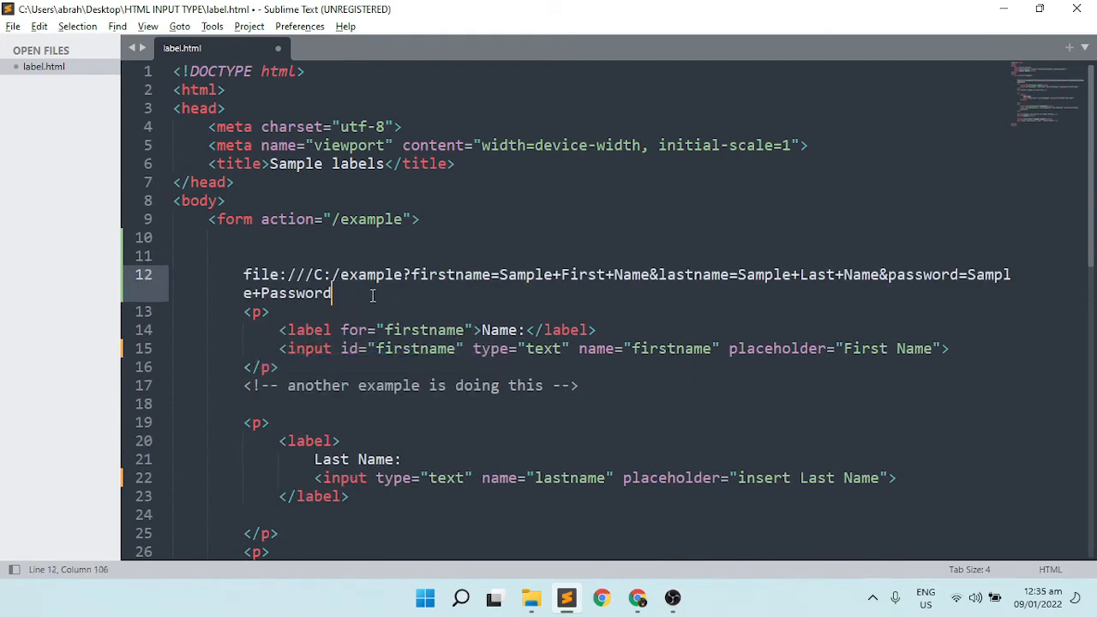
pyautogui.press('enter')
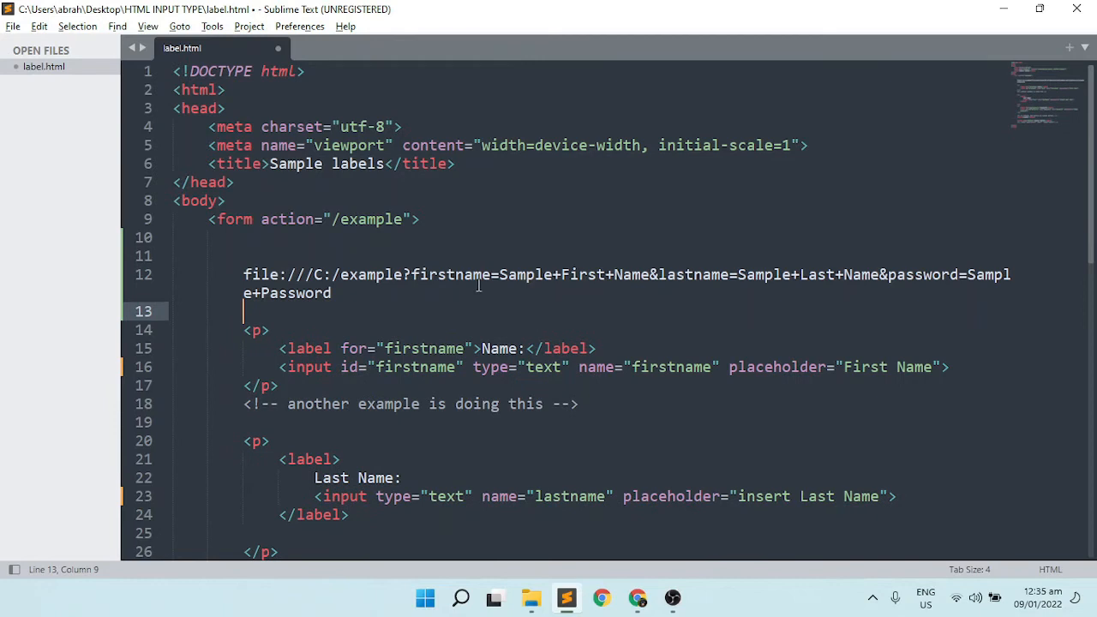
pyautogui.doubleClick(446, 275)
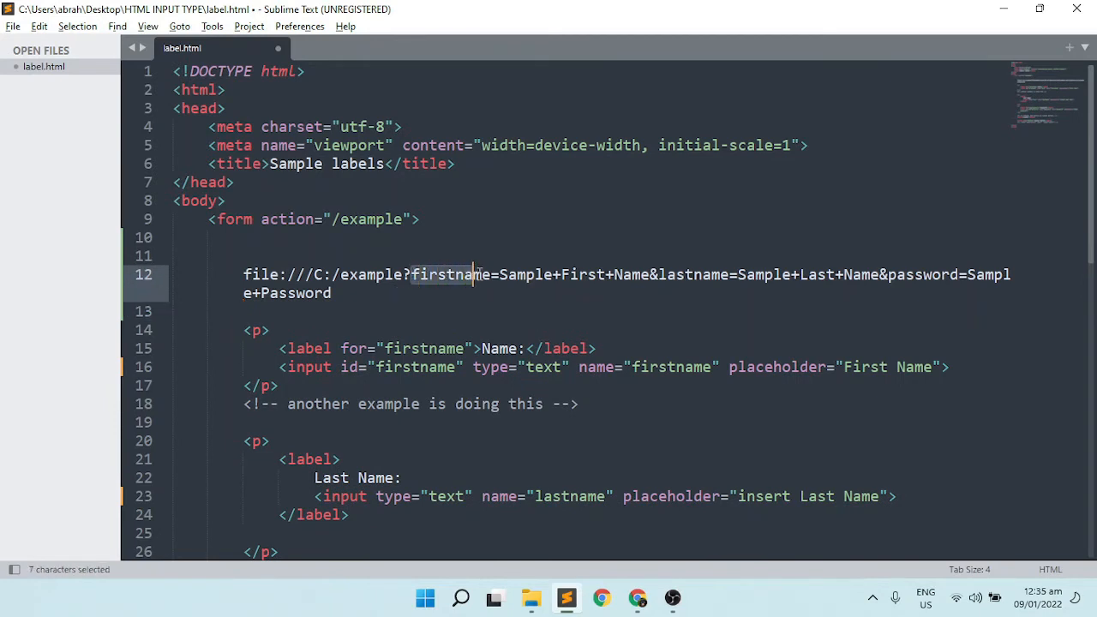
pyautogui.doubleClick(449, 275)
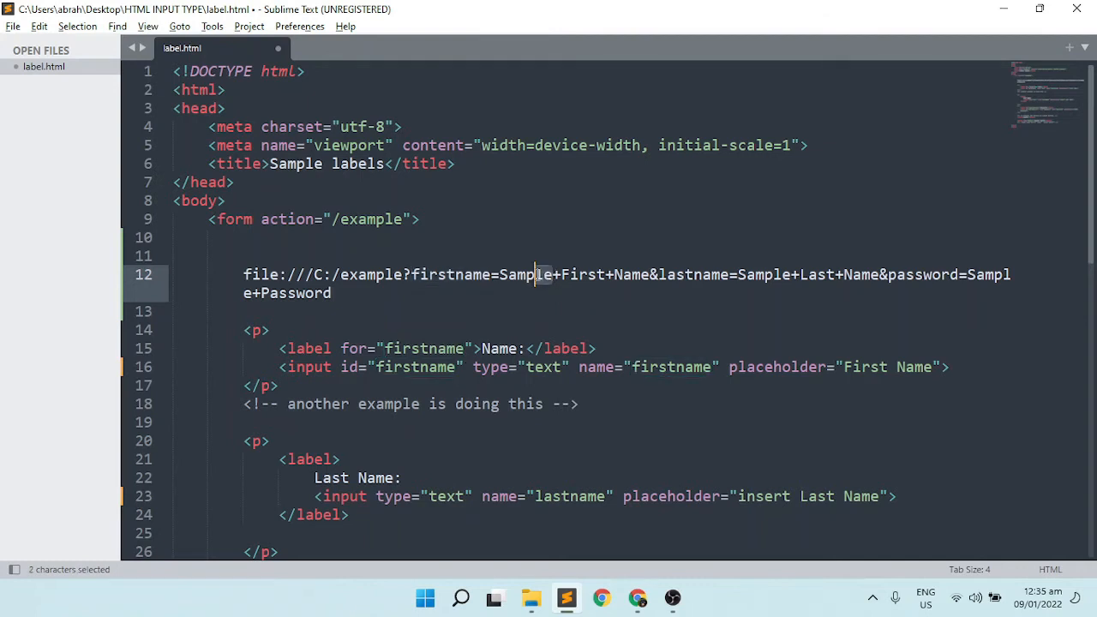
pyautogui.moveTo(538, 275); pyautogui.dragTo(599, 275)
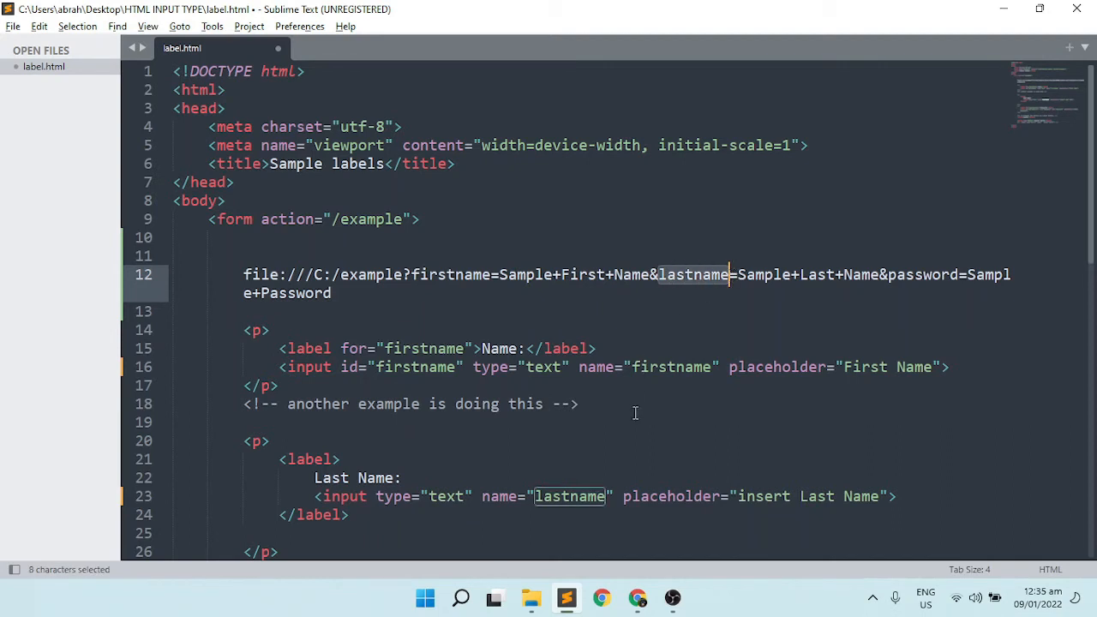
pyautogui.scroll(-3)
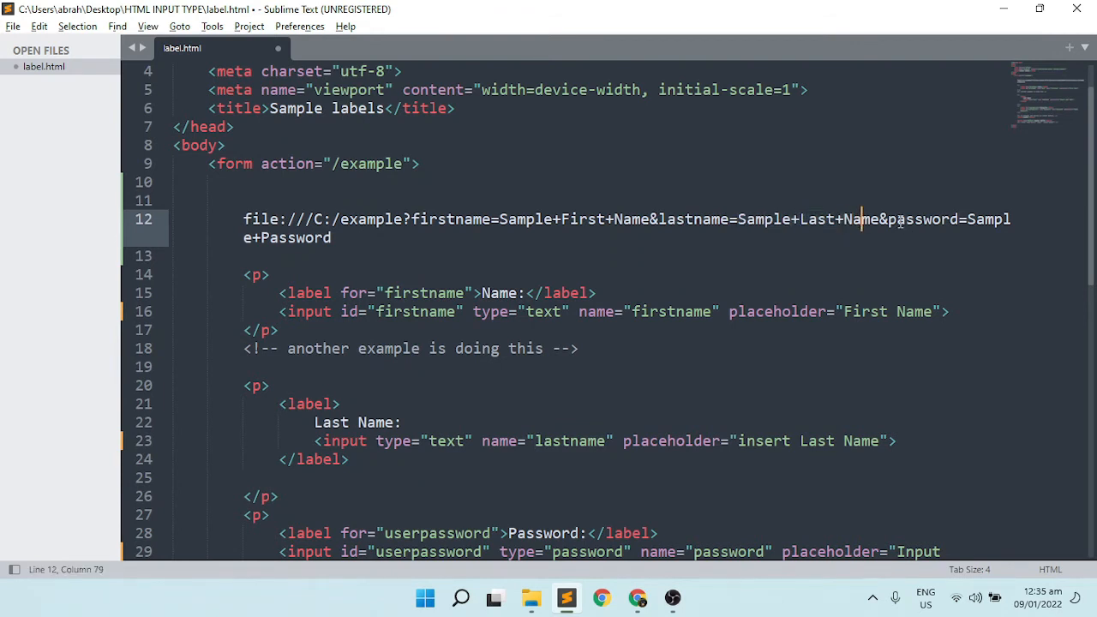
pyautogui.doubleClick(924, 220)
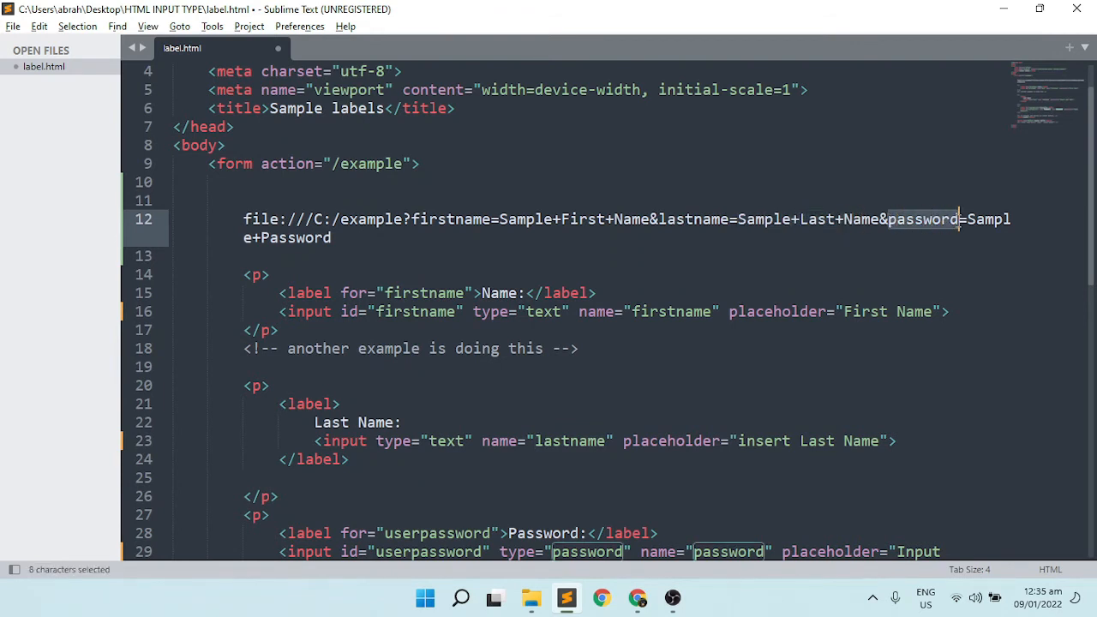
pyautogui.scroll(-3)
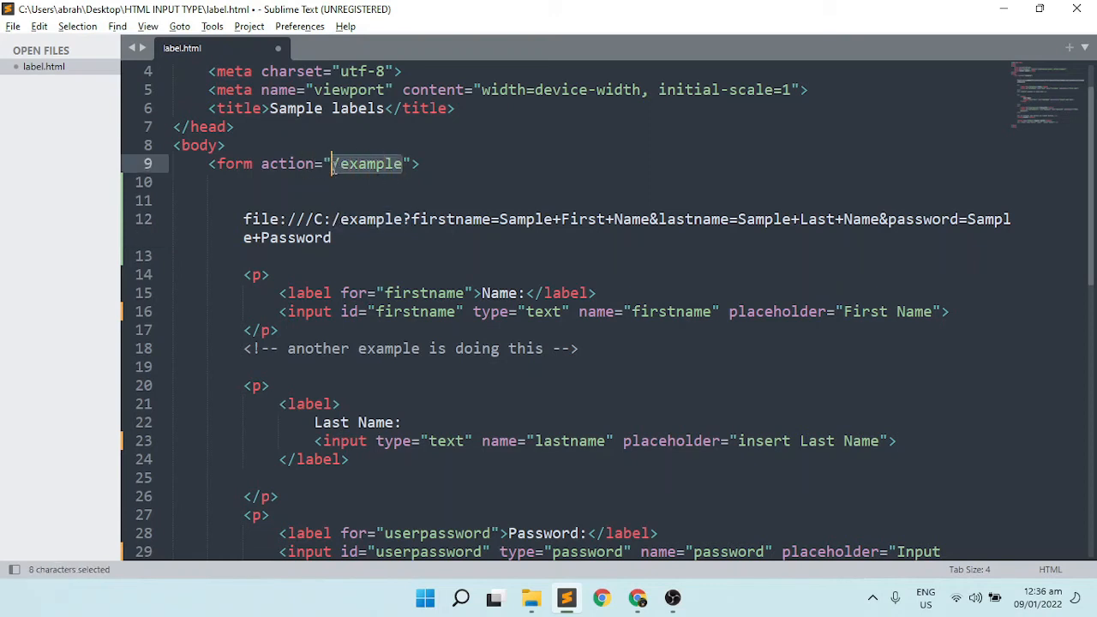
pyautogui.moveTo(425, 193)
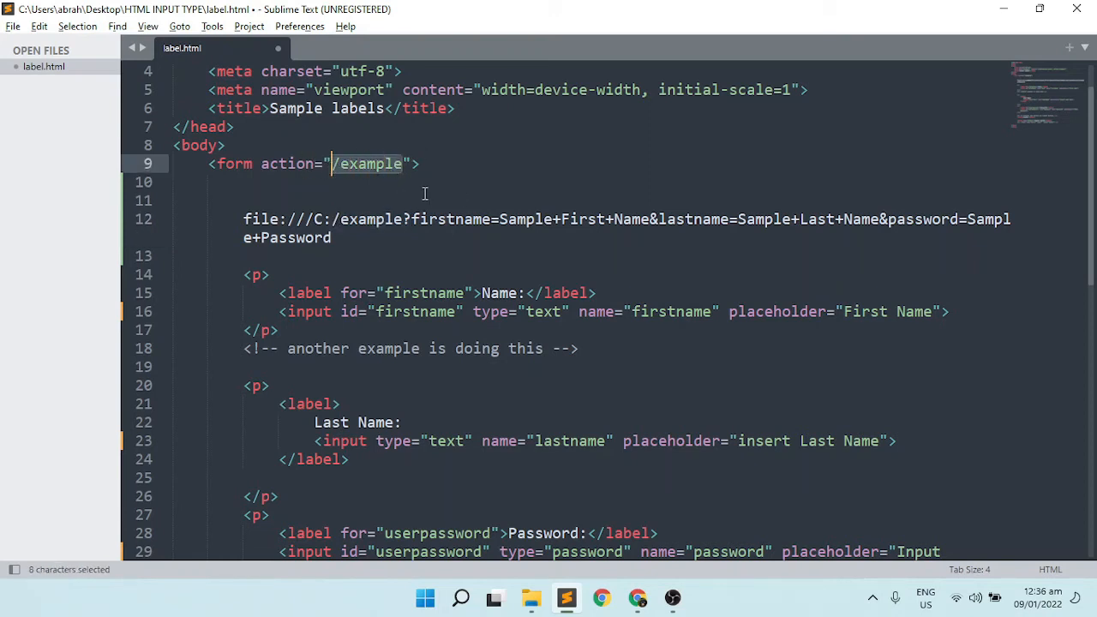
pyautogui.scroll(-3)
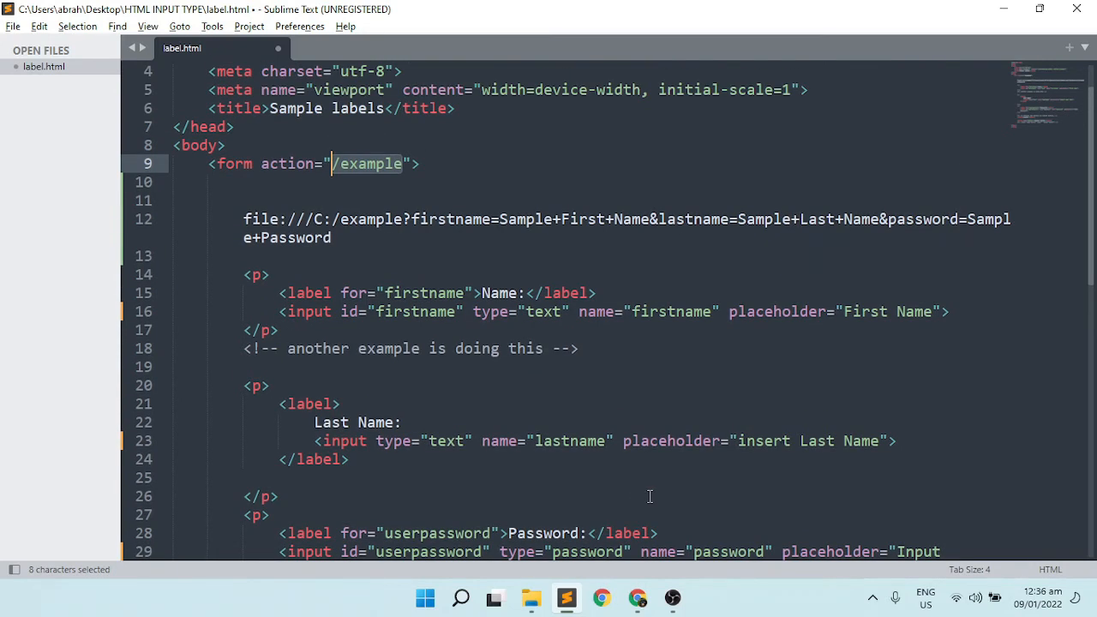
pyautogui.moveTo(658, 504)
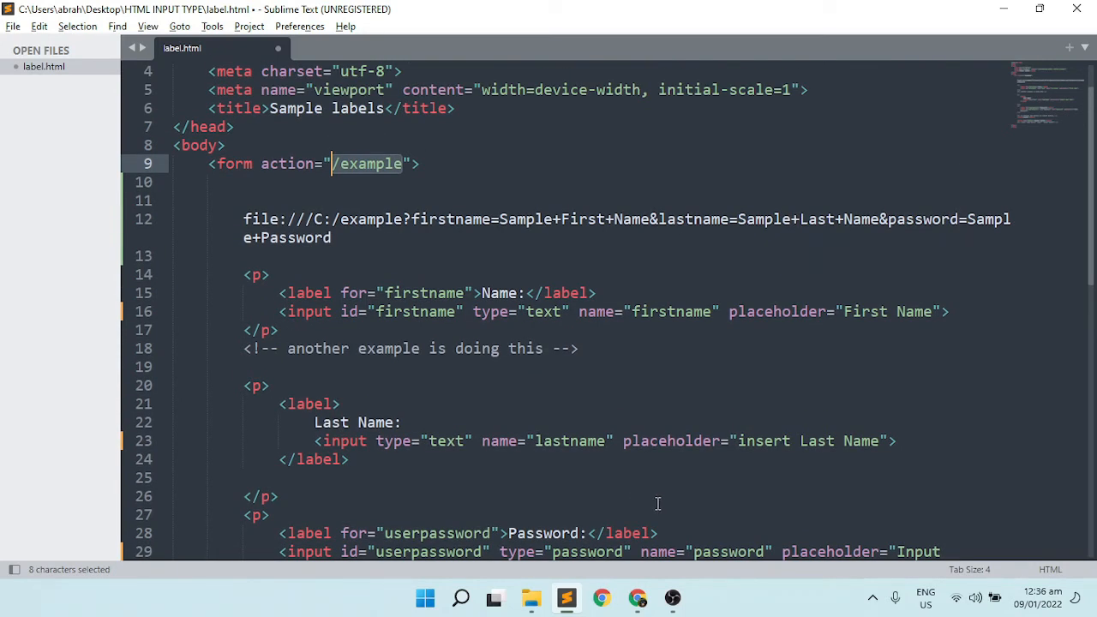